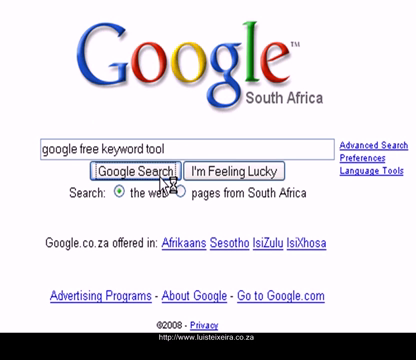
- Search Google.co.za for 'google free keyword tool' to reach the Keyword Tool page
{"action": "left_click", "coordinate": [136, 172]}
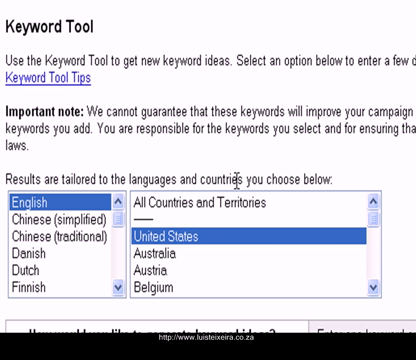
- Scroll the countries list to South Africa and choose it as the target country
{"action": "scroll", "scroll_direction": "down", "scroll_amount": 3}
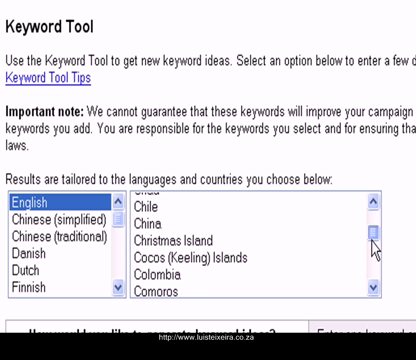
{"action": "scroll", "scroll_direction": "down", "scroll_amount": 3}
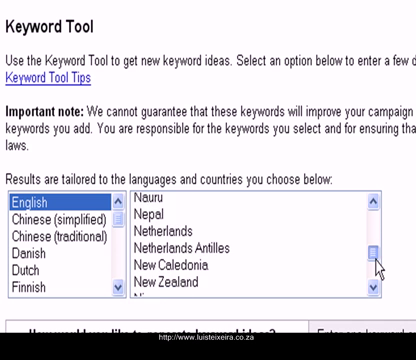
{"action": "scroll", "scroll_direction": "down", "scroll_amount": 3}
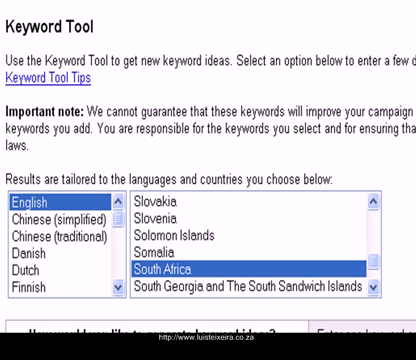
{"action": "scroll", "scroll_direction": "down", "scroll_amount": 3}
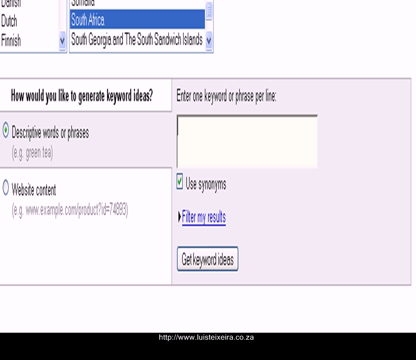
- Enter 'dog training' as the phrase to get keyword ideas for
{"action": "type", "text": "dog"}
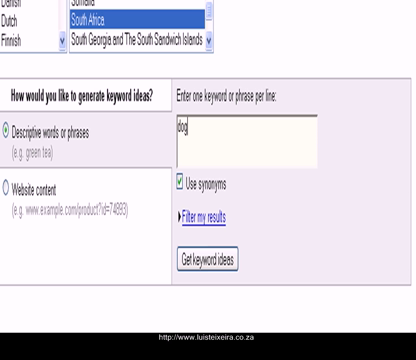
{"action": "type", "text": "train"}
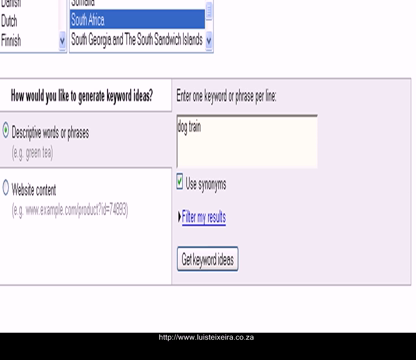
{"action": "type", "text": "ing"}
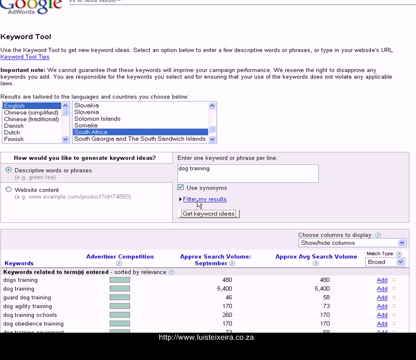
{"action": "scroll", "scroll_direction": "down", "scroll_amount": 3}
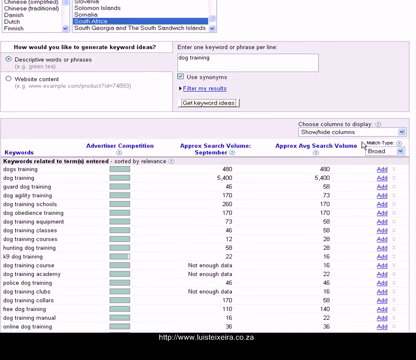
{"action": "scroll", "scroll_direction": "down", "scroll_amount": 3}
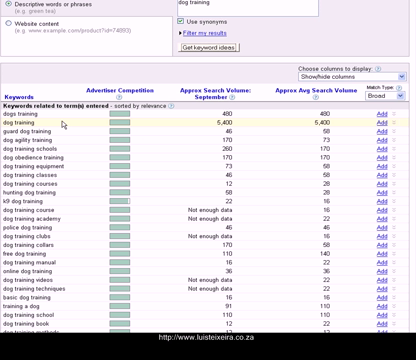
{"action": "scroll", "scroll_direction": "down", "scroll_amount": 3}
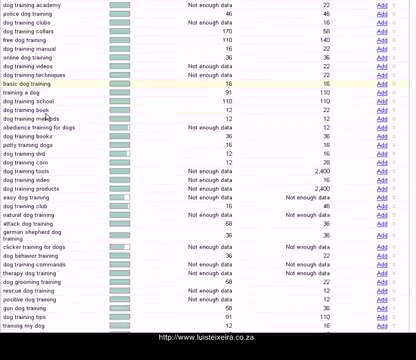
{"action": "scroll", "scroll_direction": "down", "scroll_amount": 3}
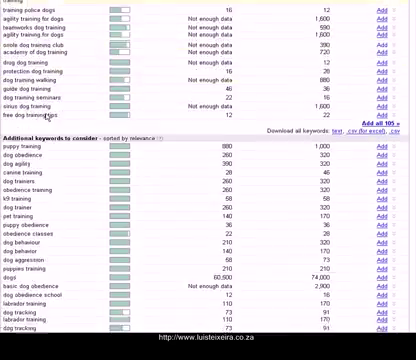
{"action": "scroll", "scroll_direction": "down", "scroll_amount": 3}
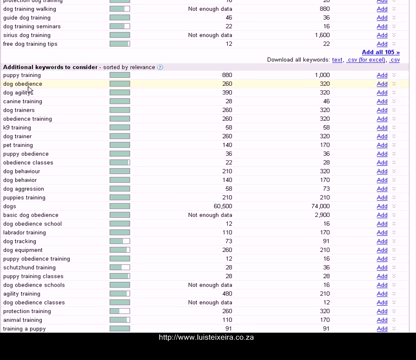
{"action": "scroll", "scroll_direction": "down", "scroll_amount": 3}
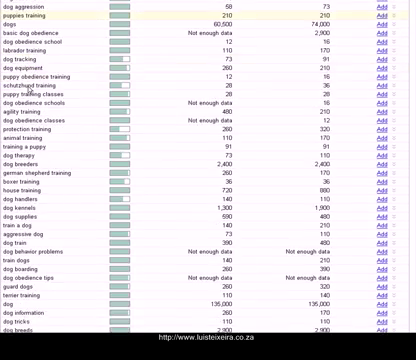
{"action": "scroll", "scroll_direction": "down", "scroll_amount": 3}
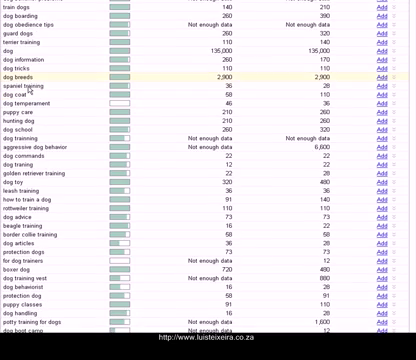
{"action": "scroll", "scroll_direction": "down", "scroll_amount": 3}
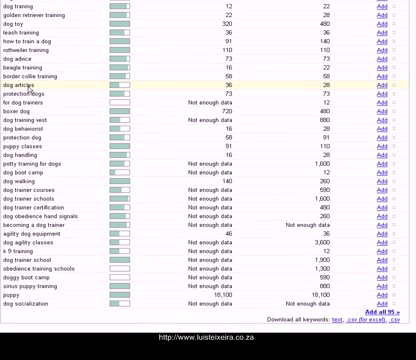
{"action": "scroll", "scroll_direction": "down", "scroll_amount": 3}
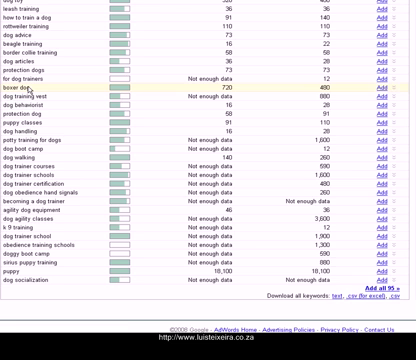
{"action": "scroll", "scroll_direction": "down", "scroll_amount": 3}
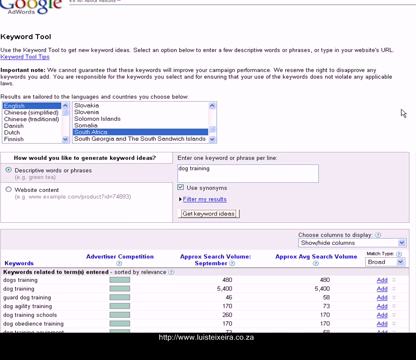
- Scroll into the dog training keyword ideas list showing volume figures
{"action": "scroll", "scroll_direction": "down", "scroll_amount": 3}
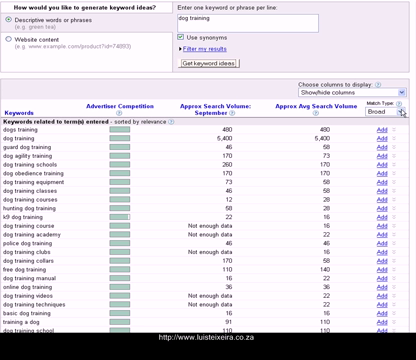
{"action": "mouse_move", "coordinate": [112, 90]}
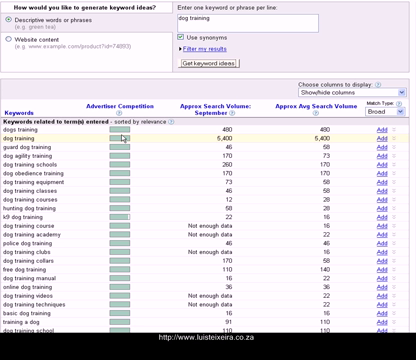
{"action": "mouse_move", "coordinate": [122, 138]}
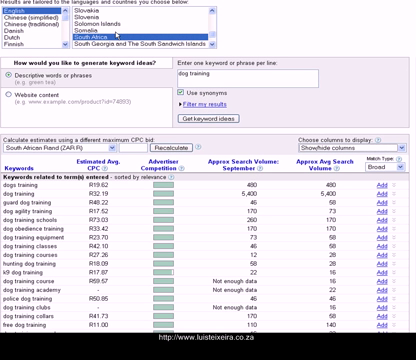
- Scroll through the Rand cost-per-click estimates toward the Match Type help link
{"action": "scroll", "scroll_direction": "down", "scroll_amount": 3}
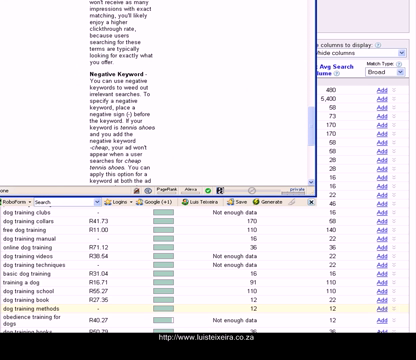
{"action": "scroll", "scroll_direction": "down", "scroll_amount": 3}
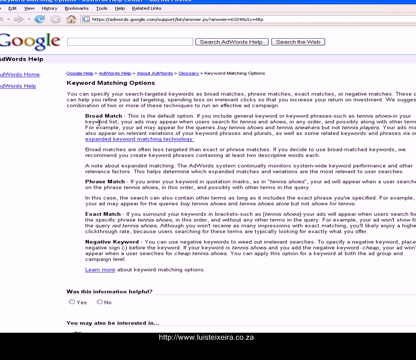
- Scroll down the Keyword Matching Options help article to read it
{"action": "scroll", "scroll_direction": "down", "scroll_amount": 3}
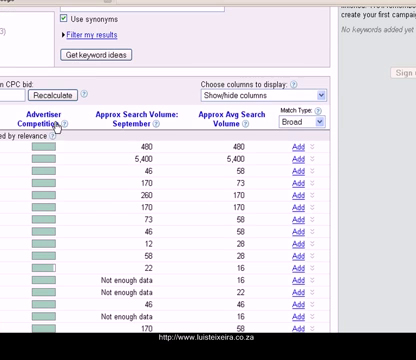
- Scroll back to the top of the keyword results before leaving for google.co.za
{"action": "scroll", "scroll_direction": "up", "scroll_amount": 3}
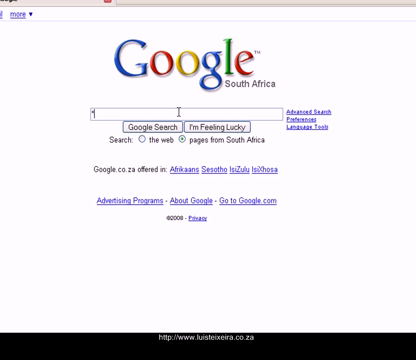
- Search Google South Africa for the quoted phrase "dog training"
{"action": "type", "text": "dog"}
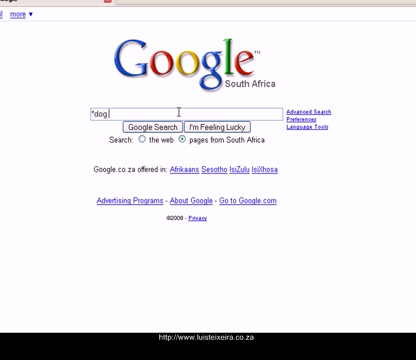
{"action": "type", "text": "training\""}
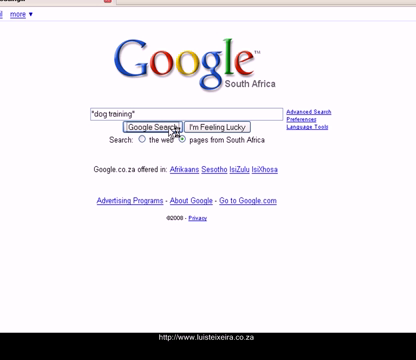
{"action": "left_click", "coordinate": [156, 128]}
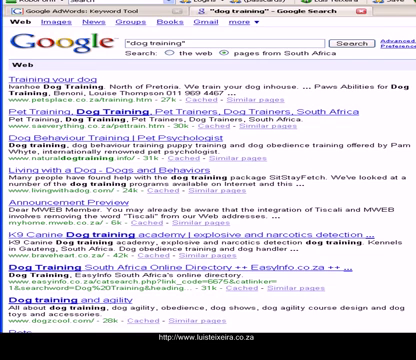
{"action": "scroll", "scroll_direction": "down", "scroll_amount": 3}
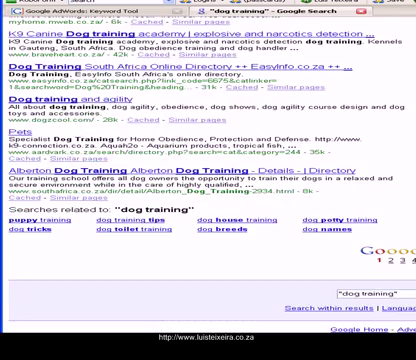
{"action": "scroll", "scroll_direction": "up", "scroll_amount": 3}
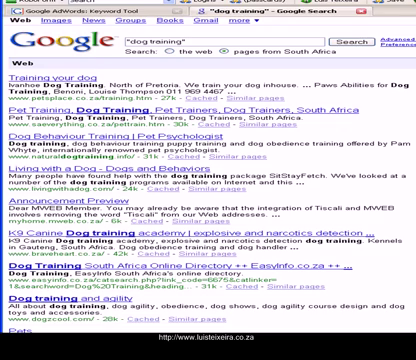